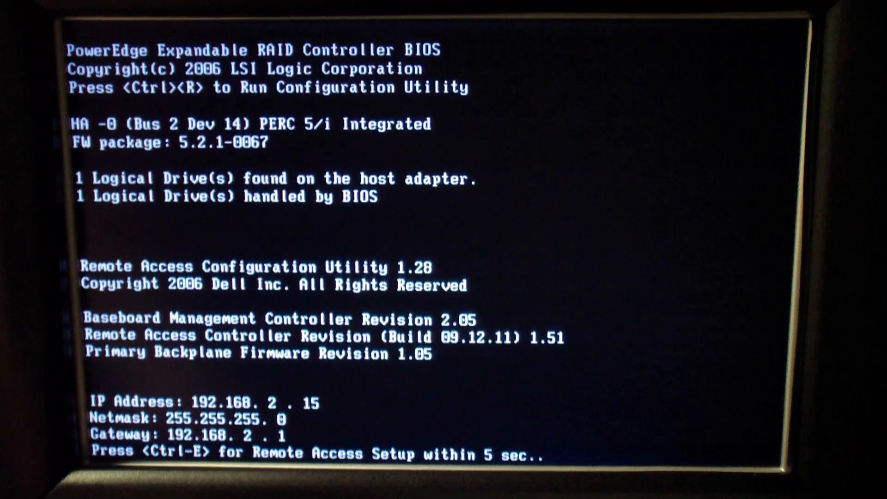
- Enter Remote Access Setup with Ctrl-E and show LAN Parameters with static IP 192.168.2.15
key("ctrl+e")
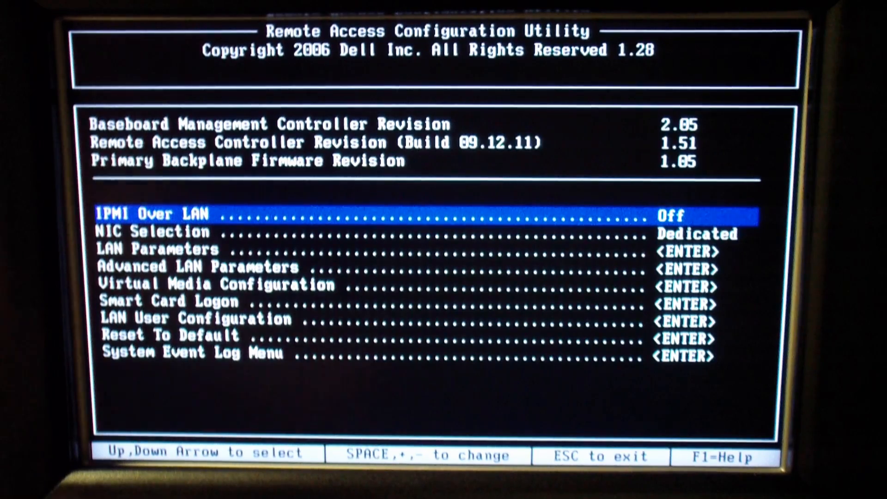
key("Down")
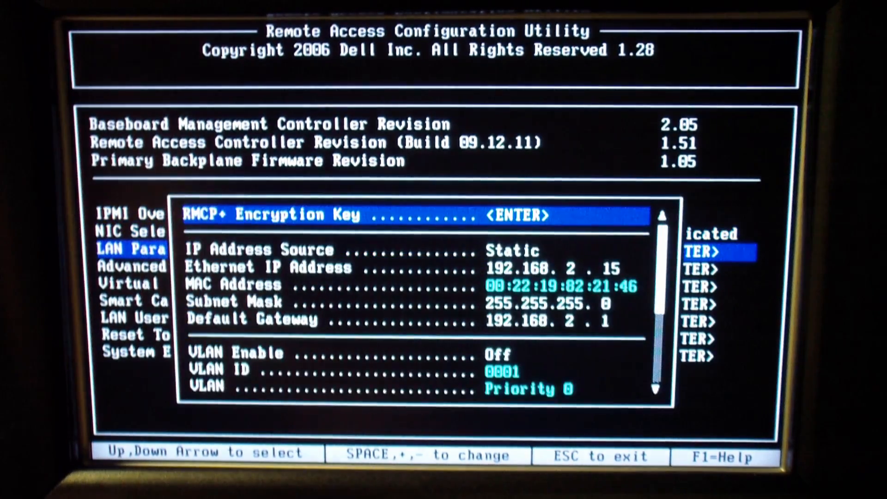
- Scroll through Ethernet IP Address, VLAN and alert entries to Host Name String, then exit
key("Down")
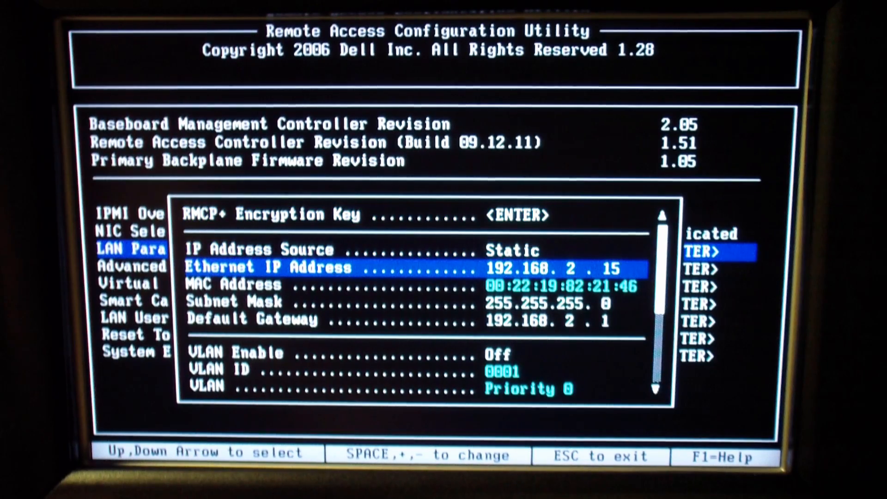
key("Down")
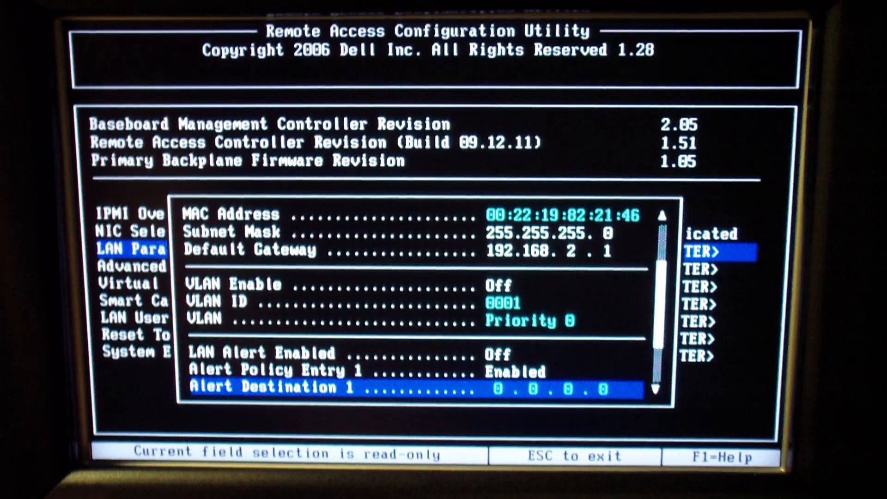
key("Down")
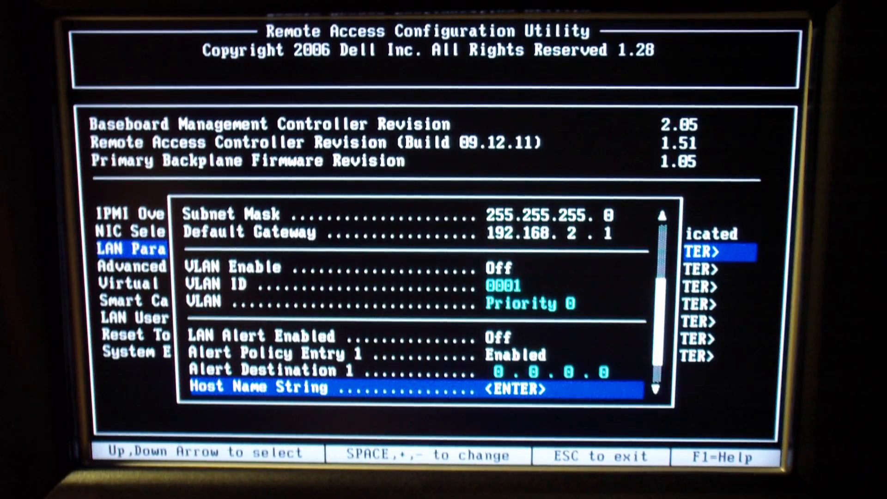
key("Escape")
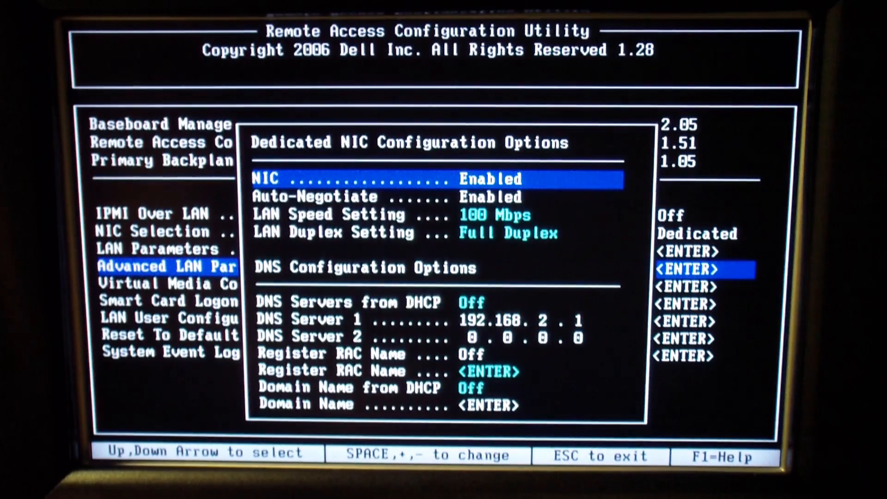
- Review advanced LAN options from LAN Duplex Setting to Register RAC Name
key("Down")
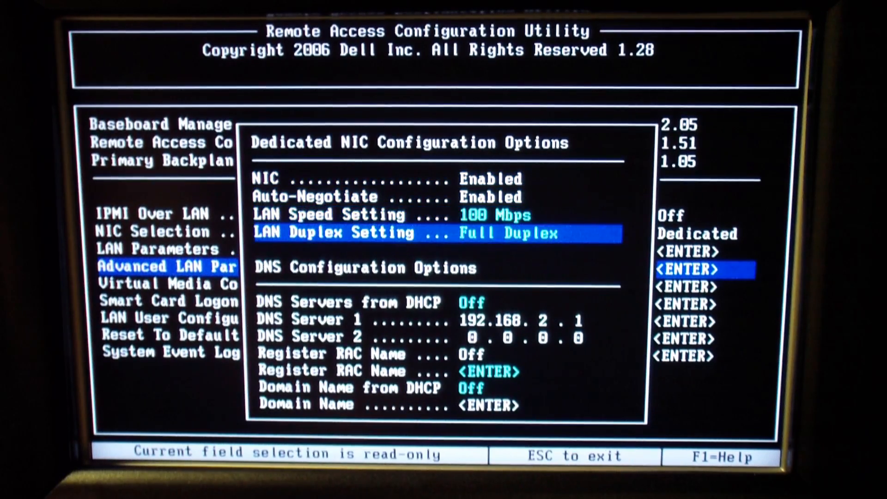
key("down")
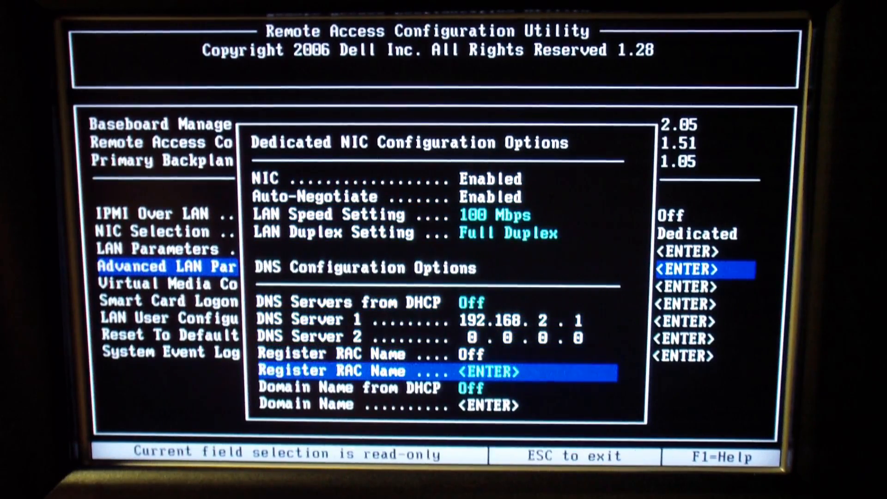
key("Down")
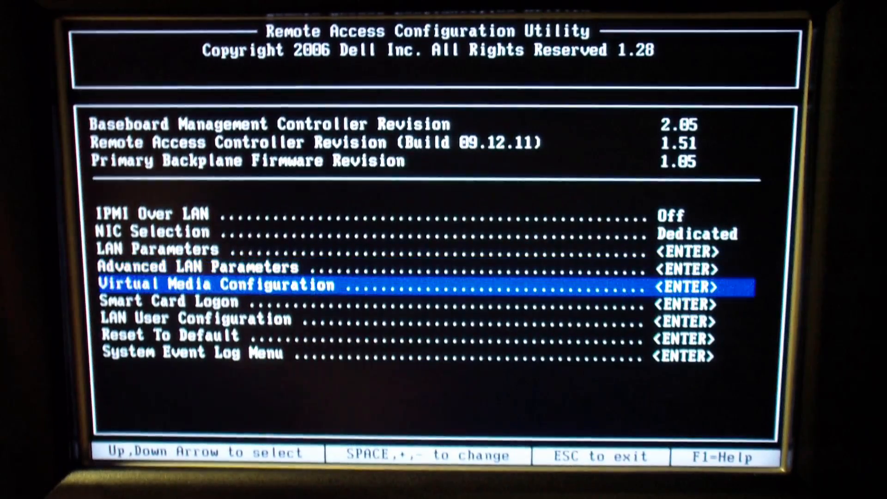
- View Virtual Media Configuration, then select LAN User Configuration
key("enter")
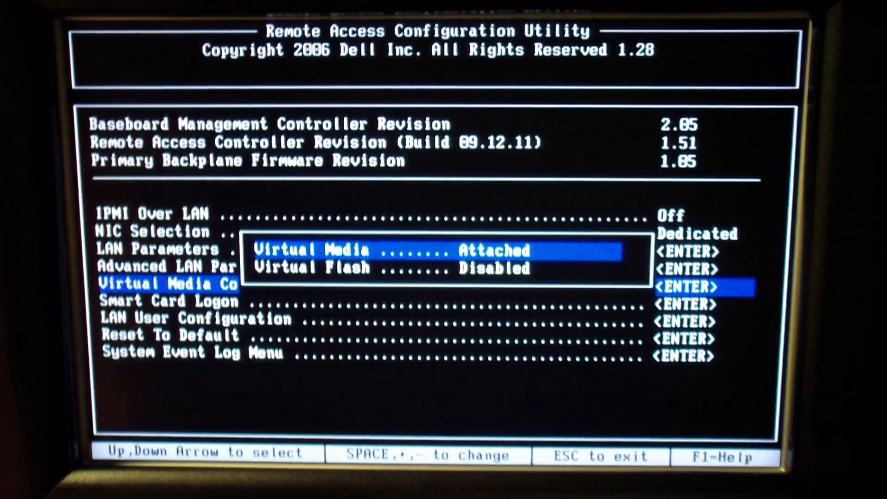
key("Escape")
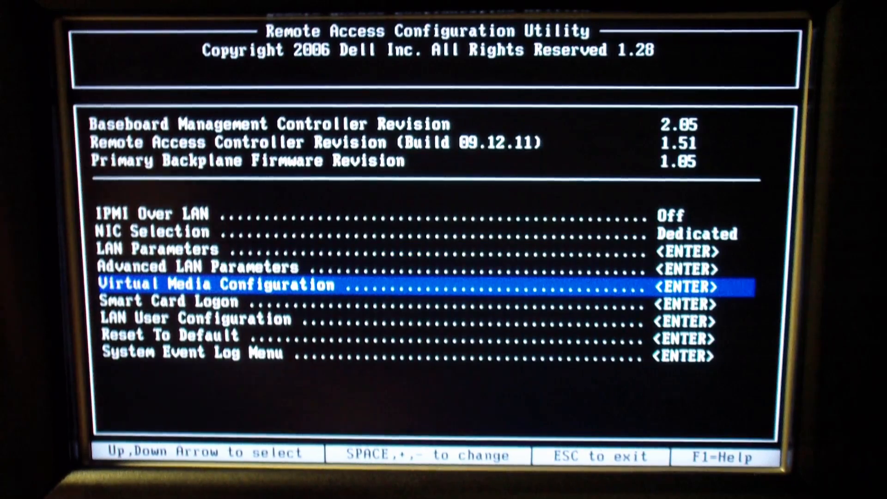
key("Down")
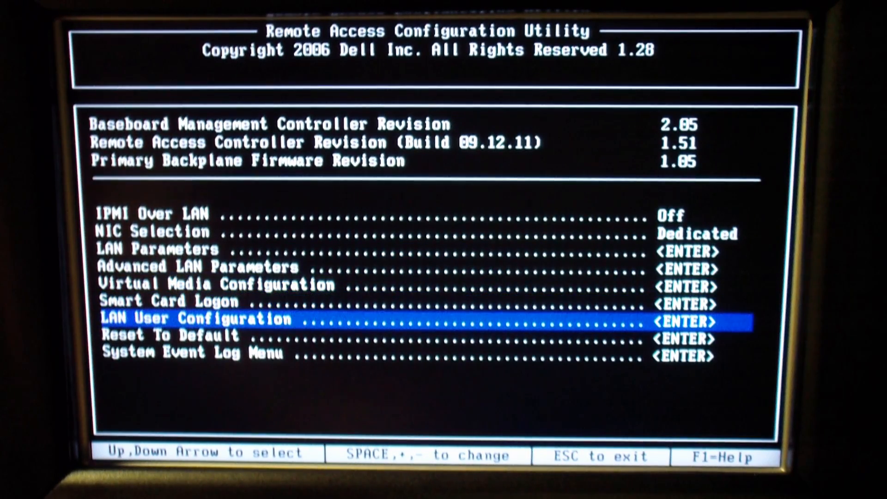
key("Enter")
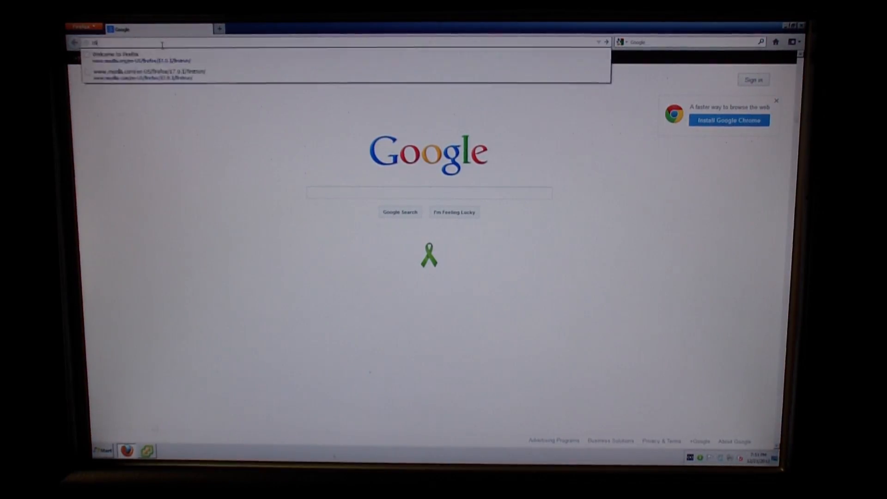
- Browse to 192.168.2.15 and confirm the security exception for its untrusted certificate
type("192.168.2.15/index.html")
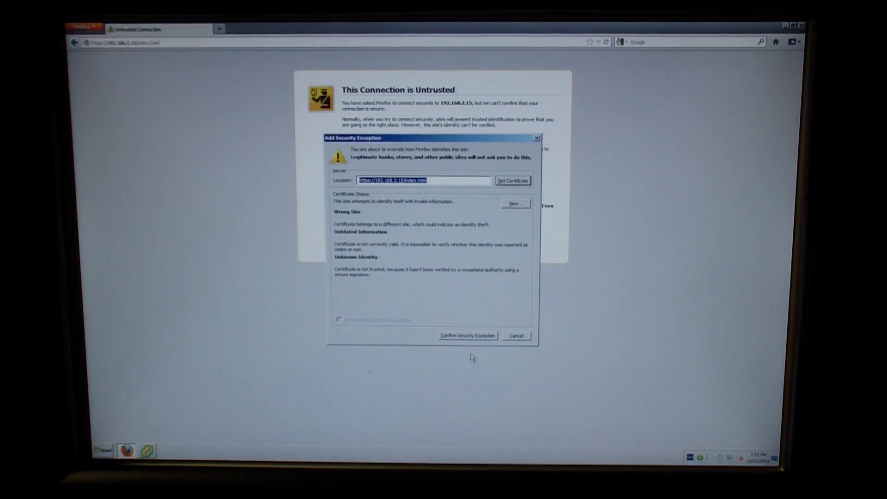
left_click(467, 335)
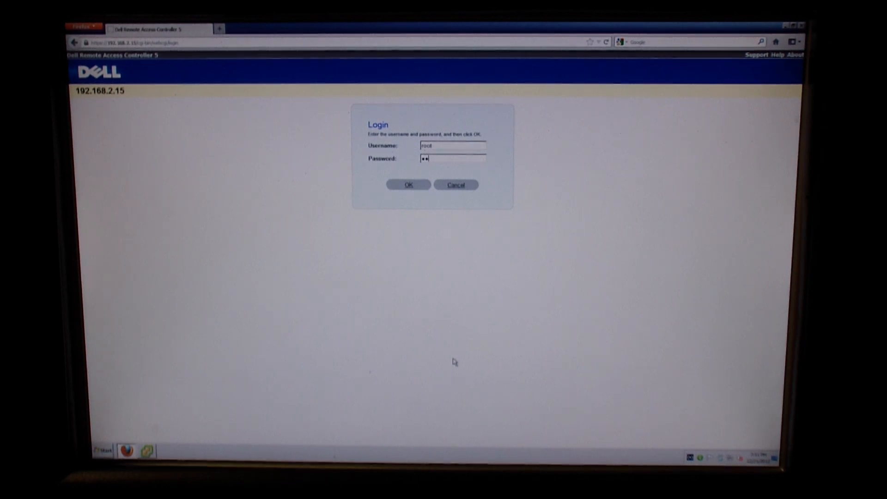
- Log in as root, go to Console Redirection, and start a console connection
type("password")
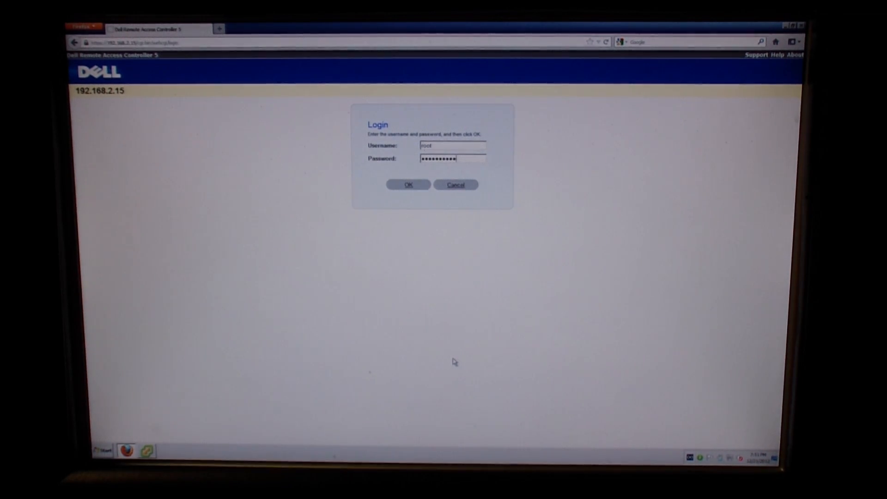
left_click(408, 184)
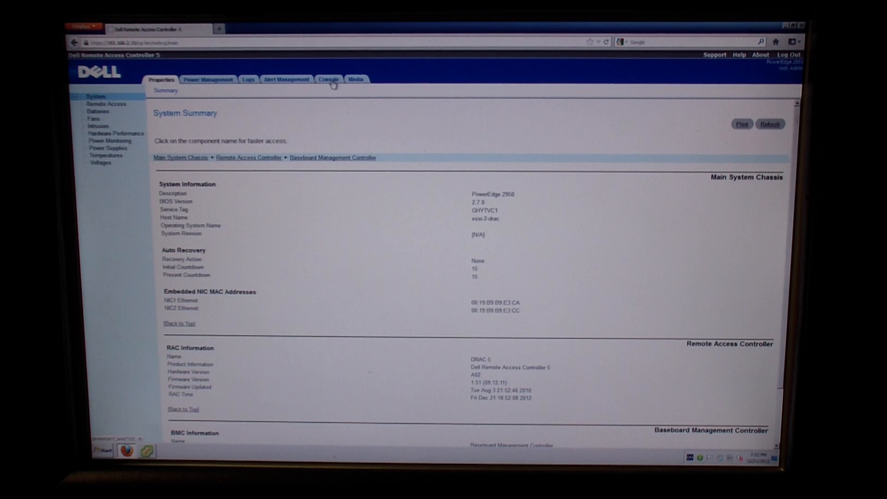
left_click(328, 79)
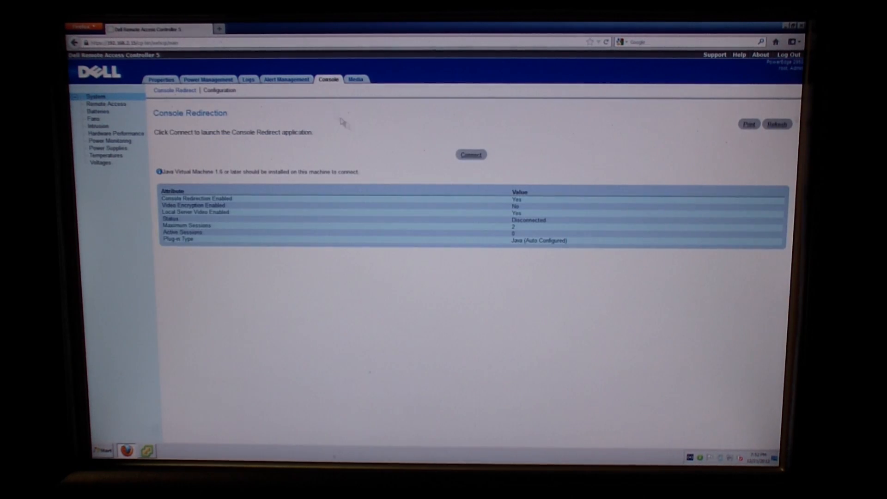
left_click(470, 154)
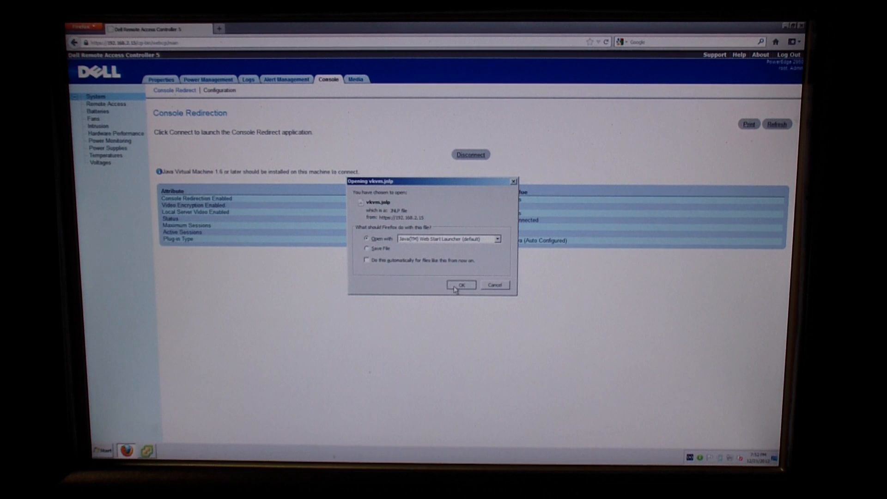
- Open vkvm.jnlp, trust the certificate, and run the DRAC5 Console Redirection Client
left_click(461, 285)
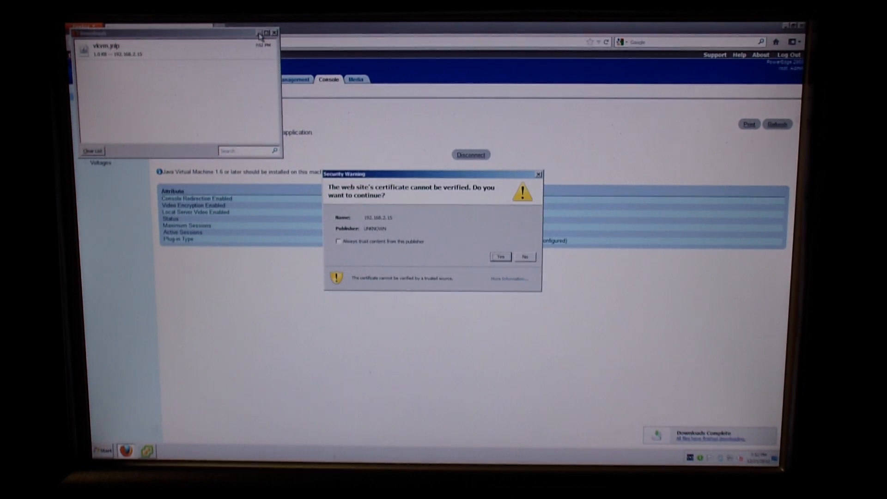
left_click(275, 31)
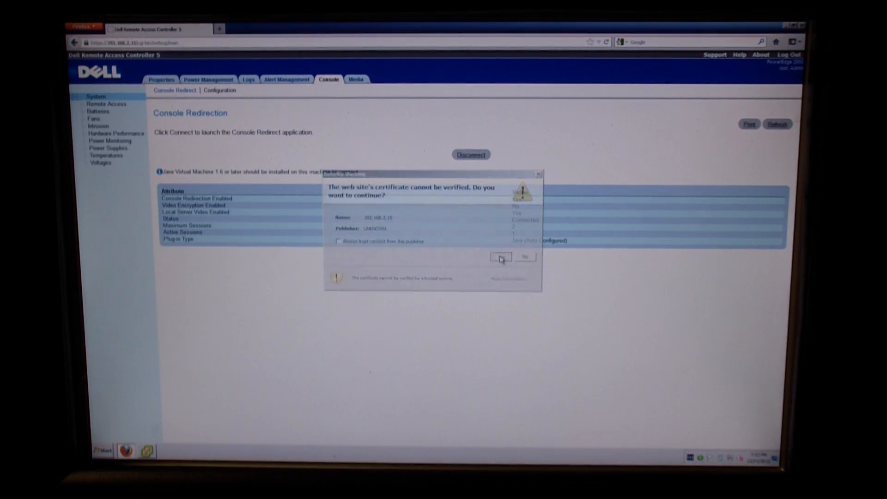
left_click(500, 257)
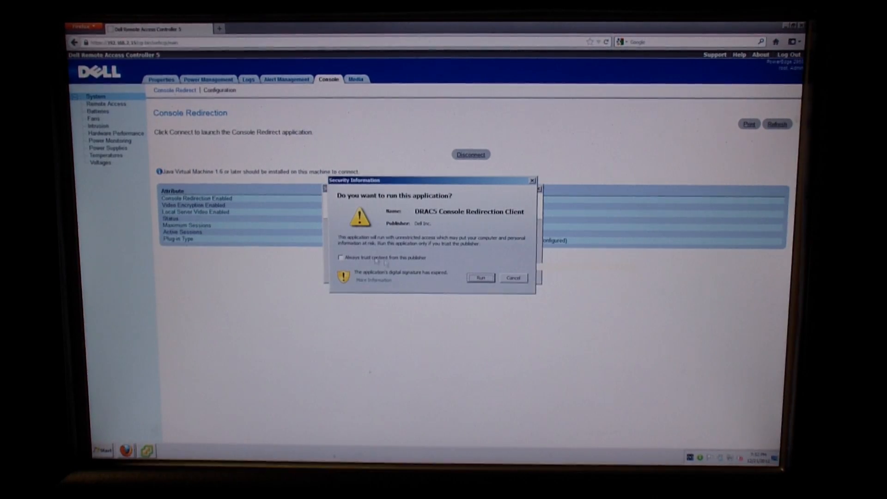
left_click(480, 278)
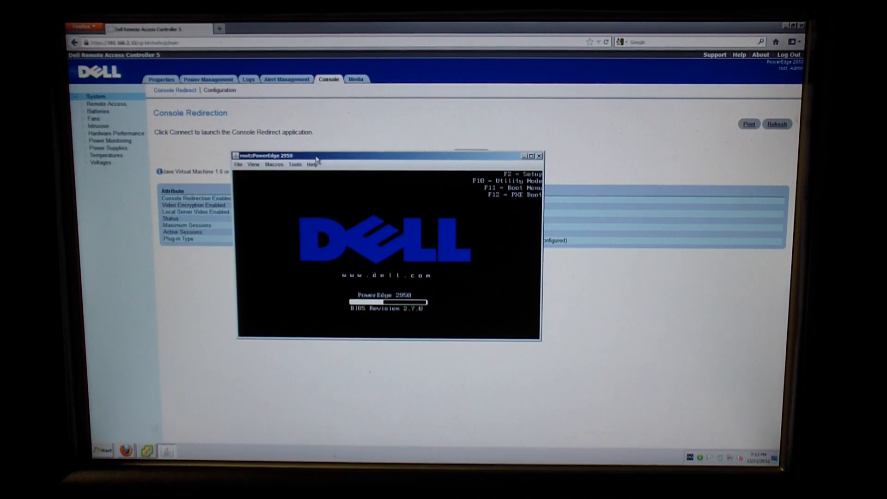
- Browse File and Macros menus, open Tools > Power Control, and drag it right
left_click(237, 164)
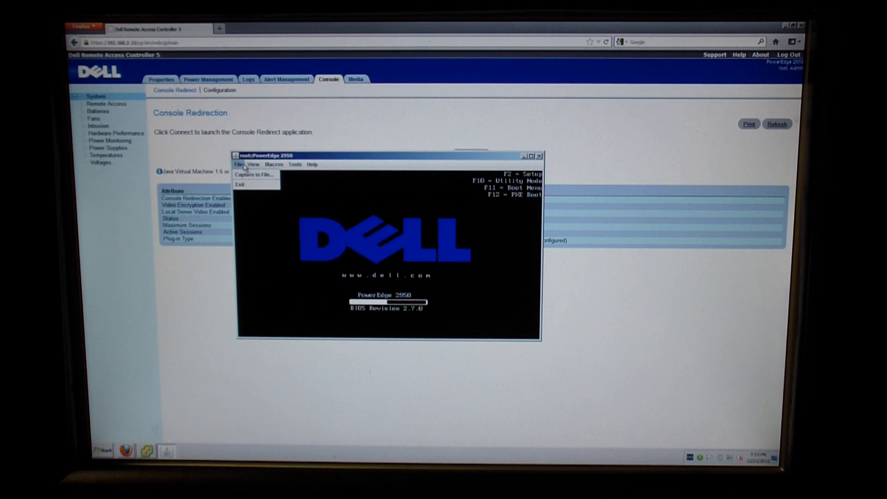
left_click(274, 164)
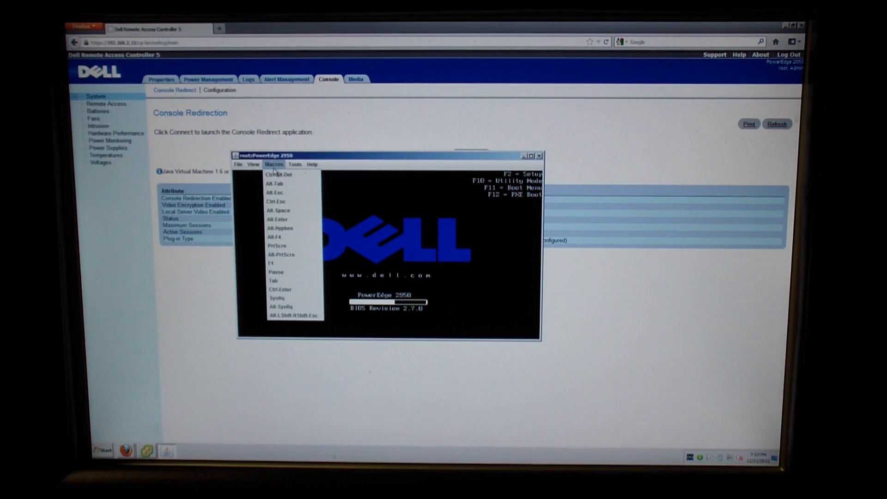
left_click(295, 164)
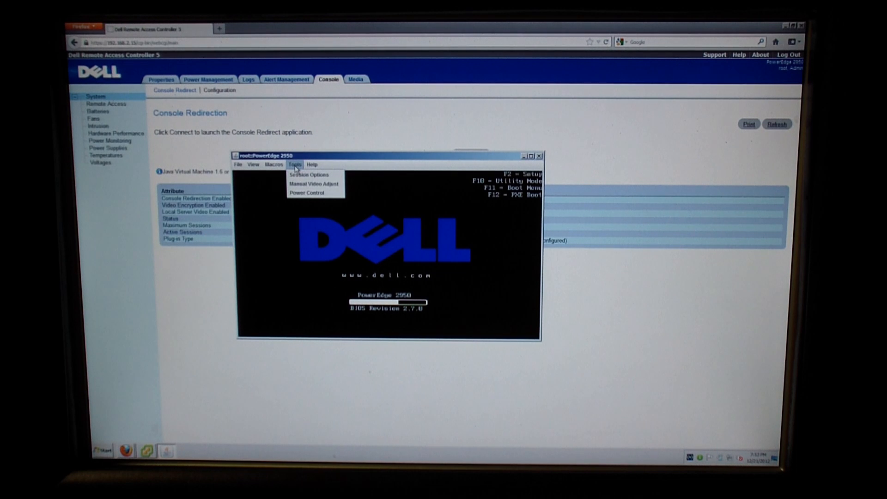
left_click(308, 192)
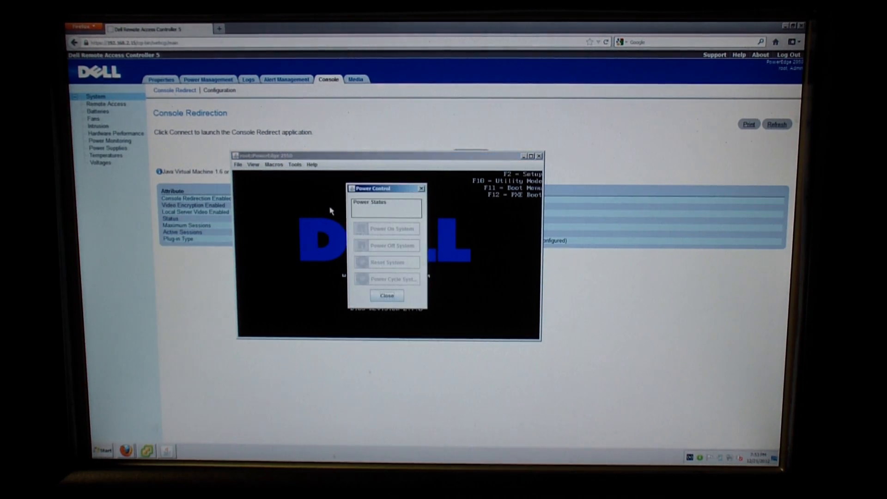
left_click_drag(372, 188, 585, 179)
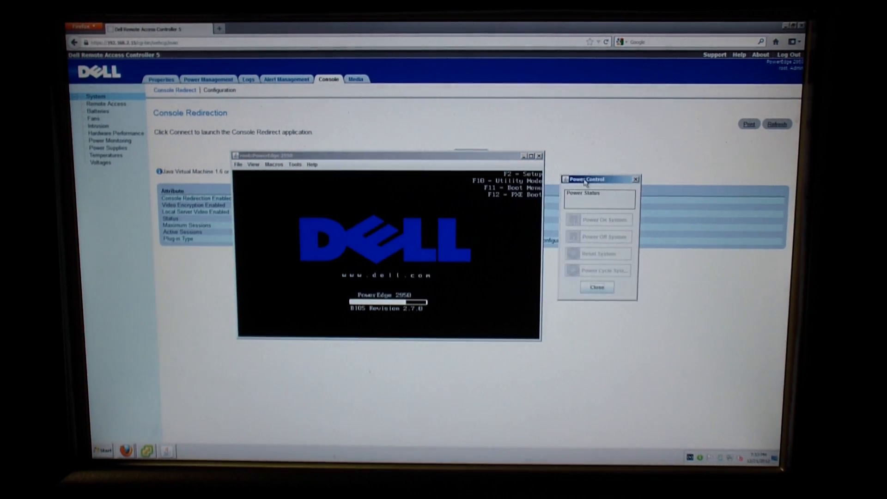